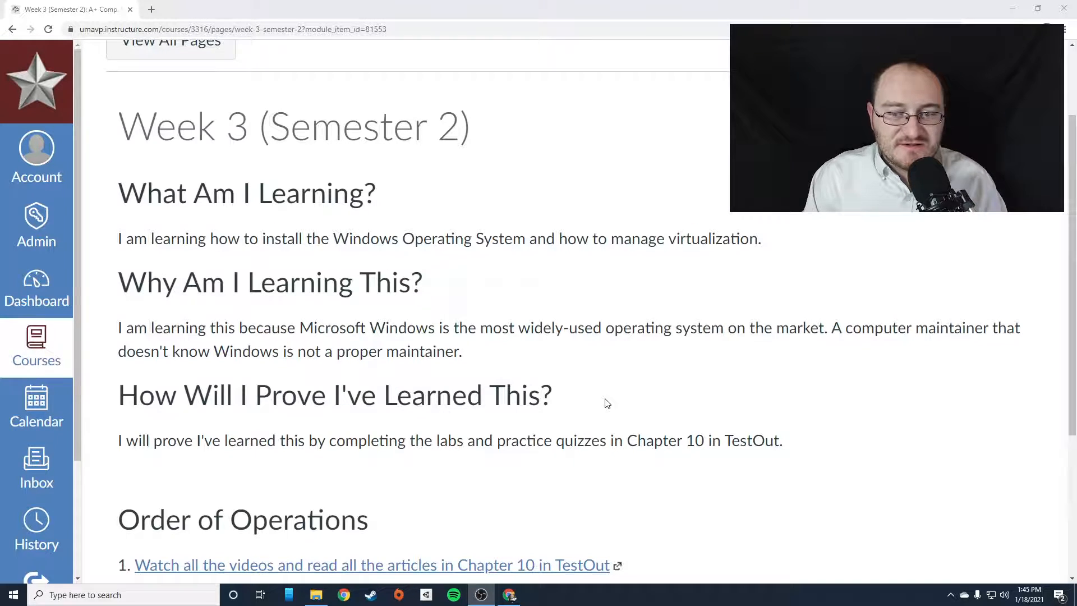
scroll(down, 3)
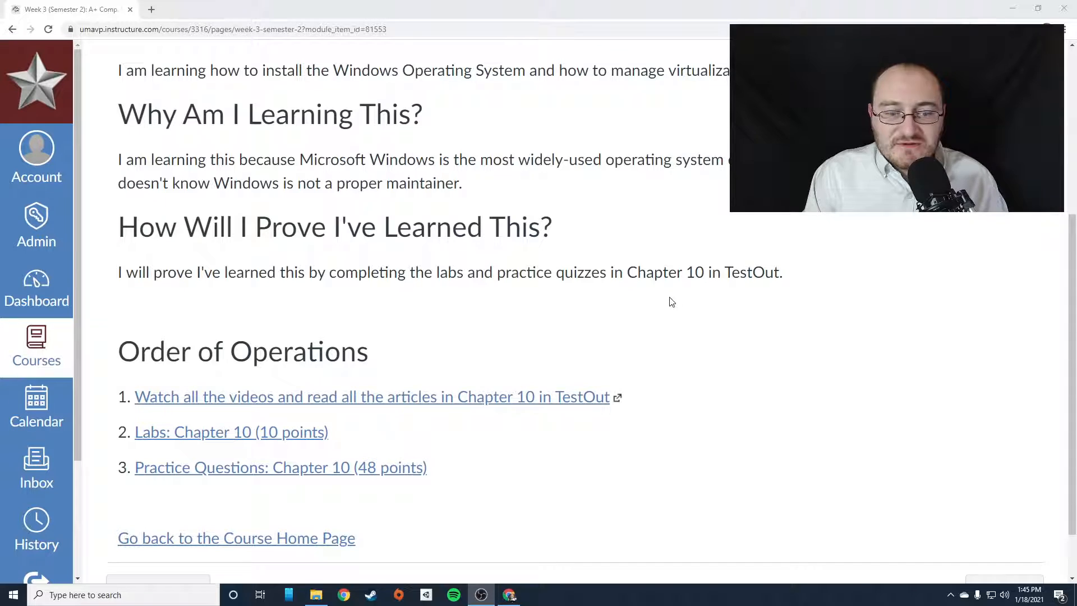
mouse_move(524, 323)
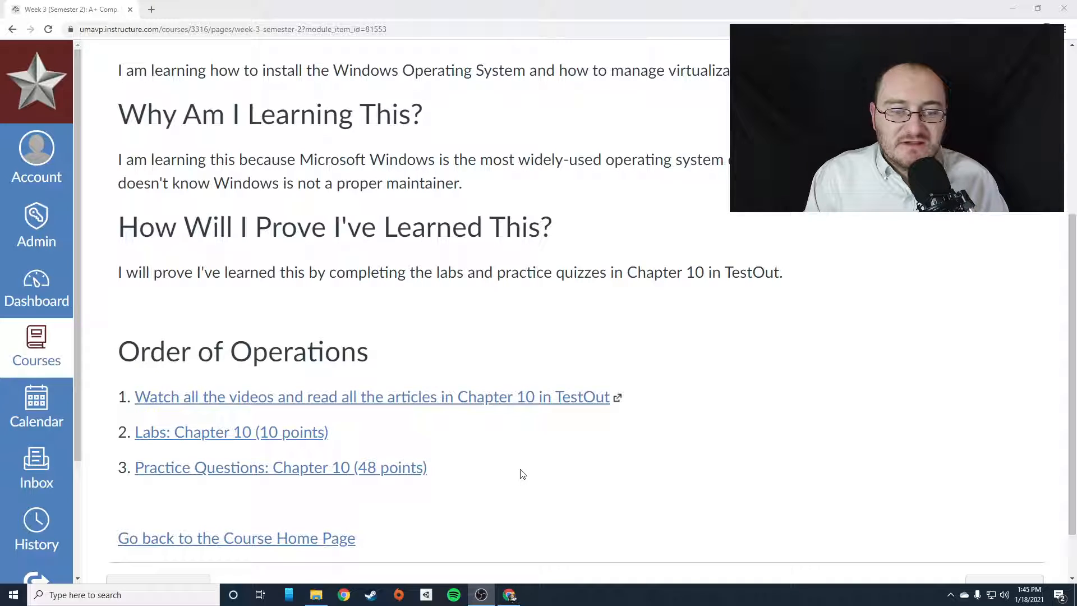
mouse_move(387, 297)
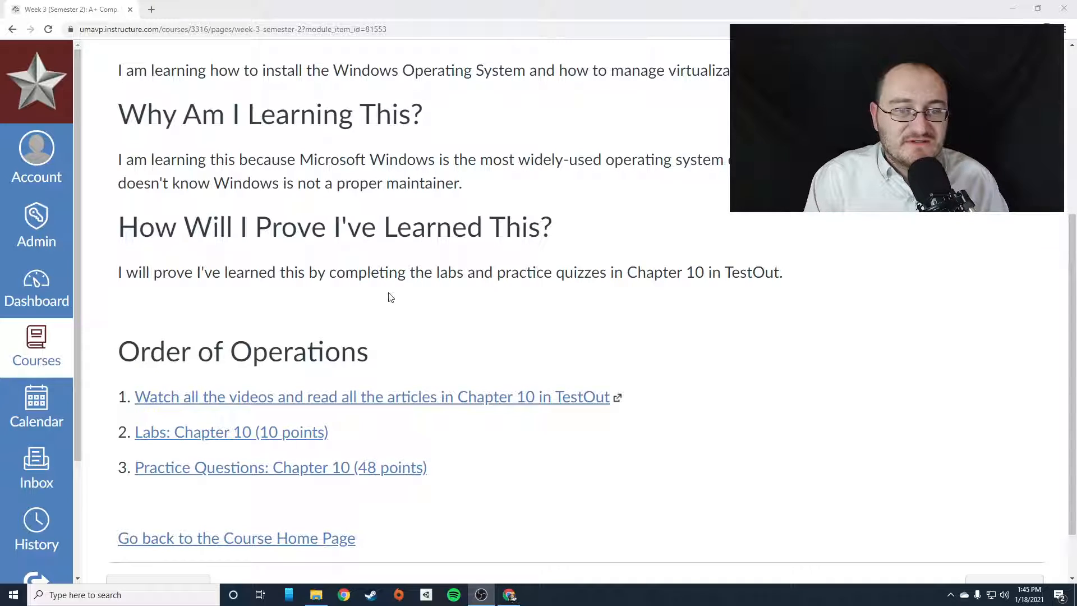